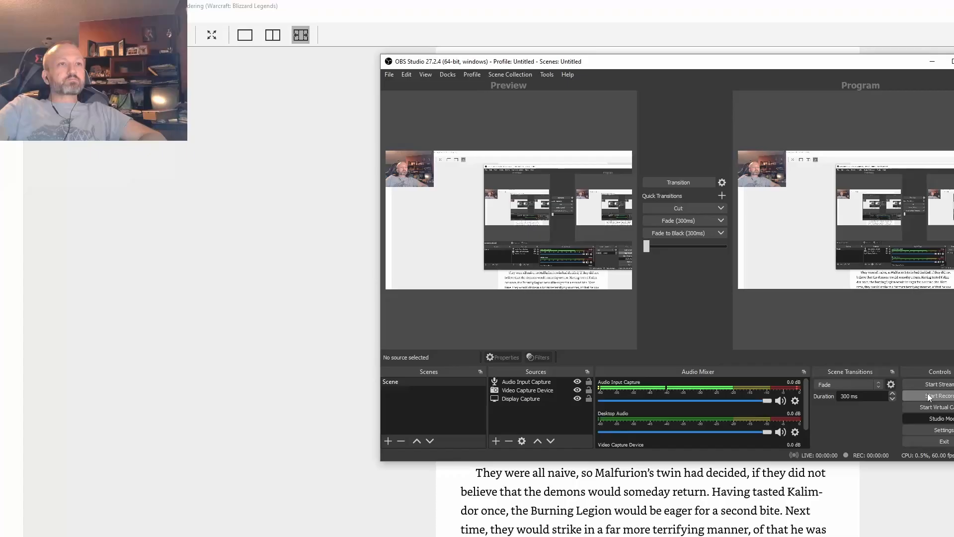
Step: Switch the reader to full screen to read Chapter Twenty-Two
{"action": "key", "text": "f11"}
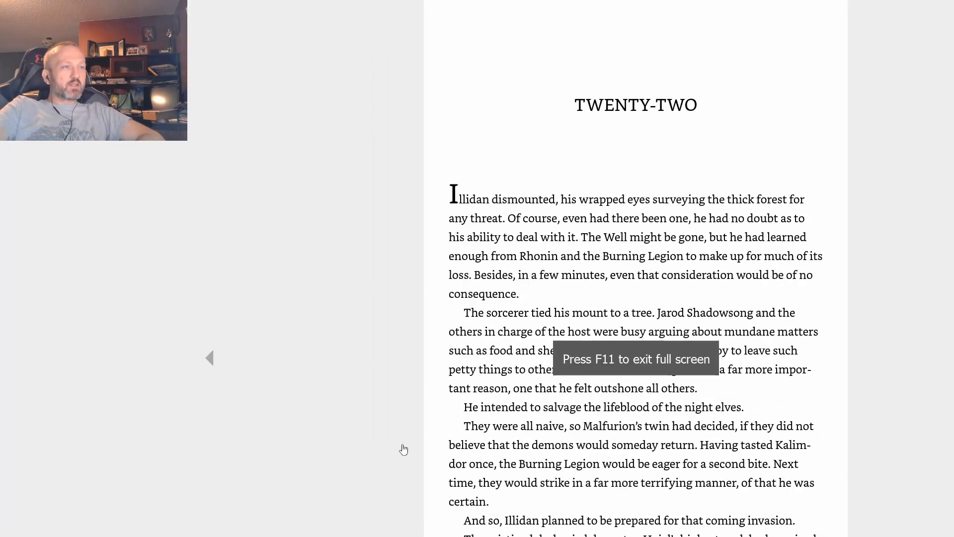
{"action": "mouse_move", "coordinate": [390, 431]}
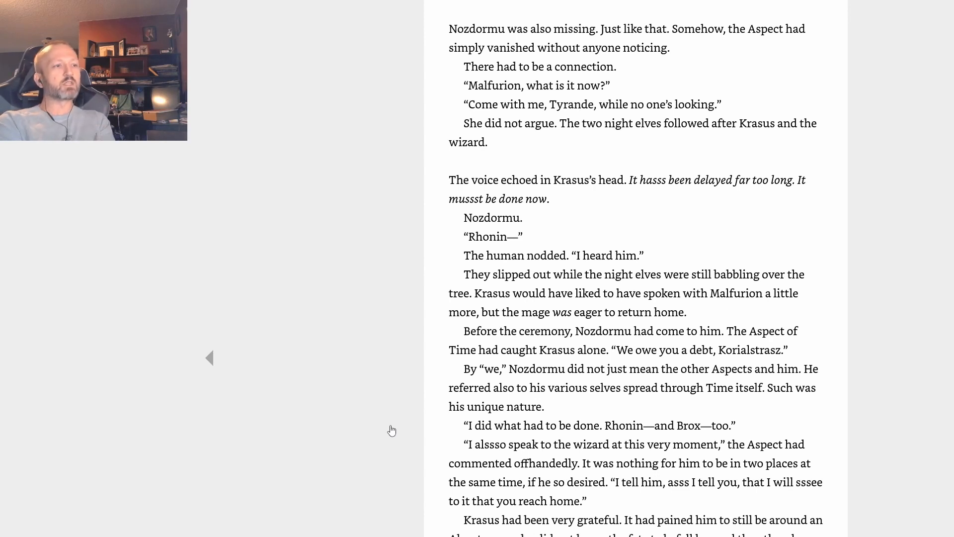
{"action": "scroll", "scroll_direction": "down", "scroll_amount": 3}
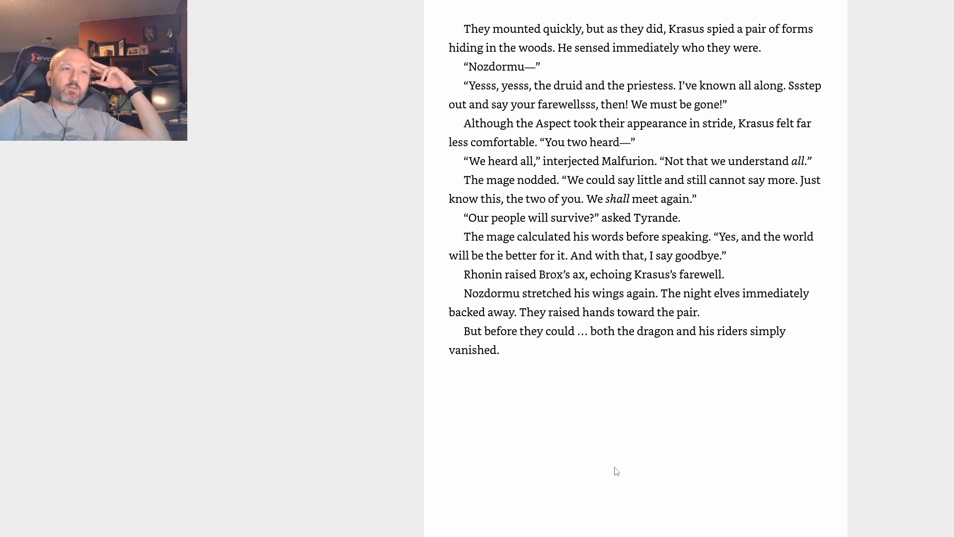
{"action": "mouse_move", "coordinate": [603, 522]}
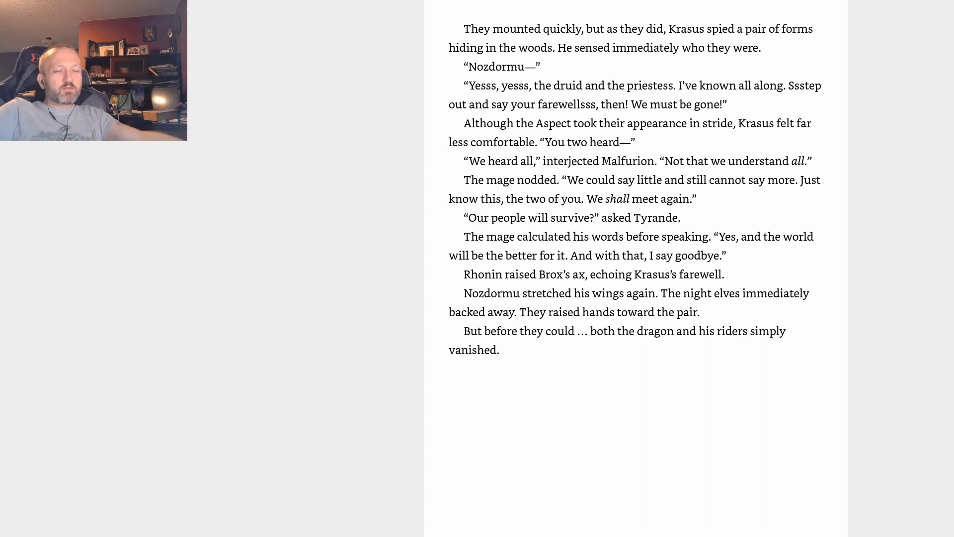
Step: Scroll back up to the passage where Nozdormu offers to carry Krasus and Rhonin home
{"action": "scroll", "scroll_direction": "up", "scroll_amount": 3}
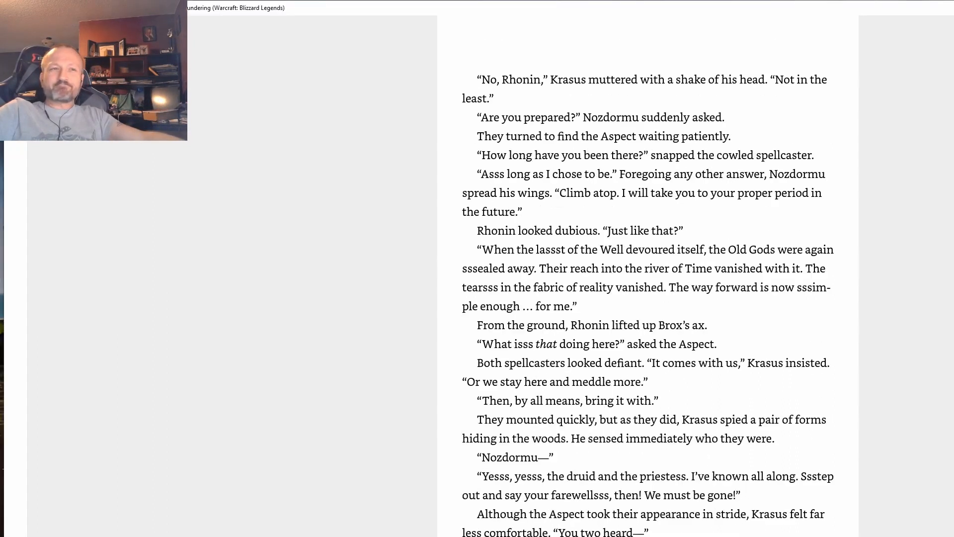